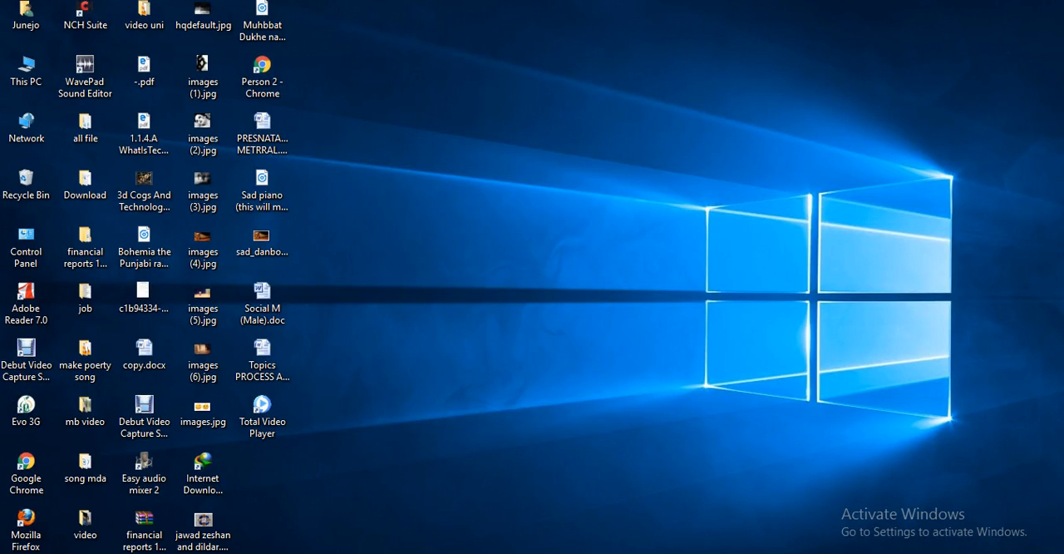
- Browse from This PC into Data (D:) and the windw folder
{"action": "left_click", "coordinate": [261, 133]}
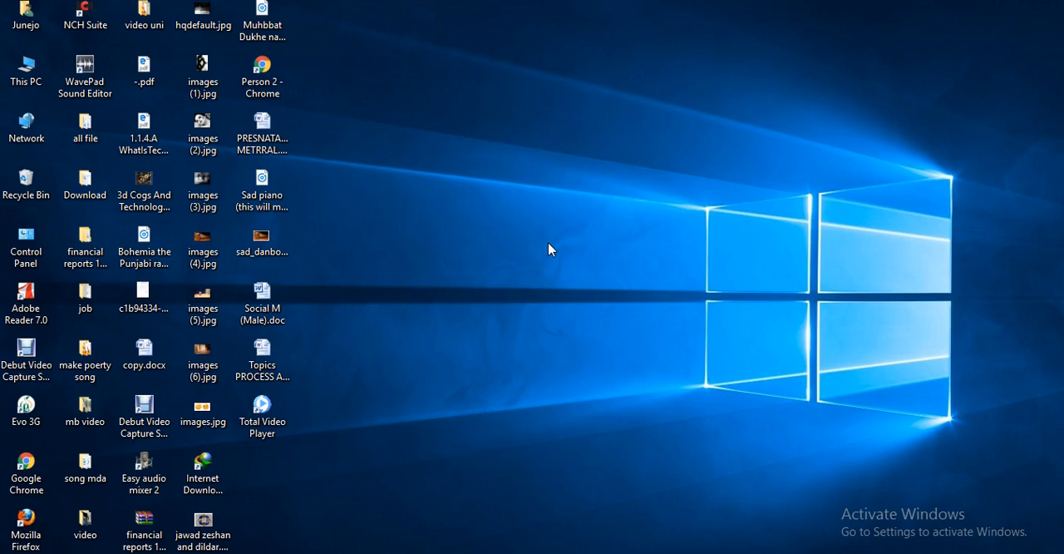
{"action": "mouse_move", "coordinate": [472, 306]}
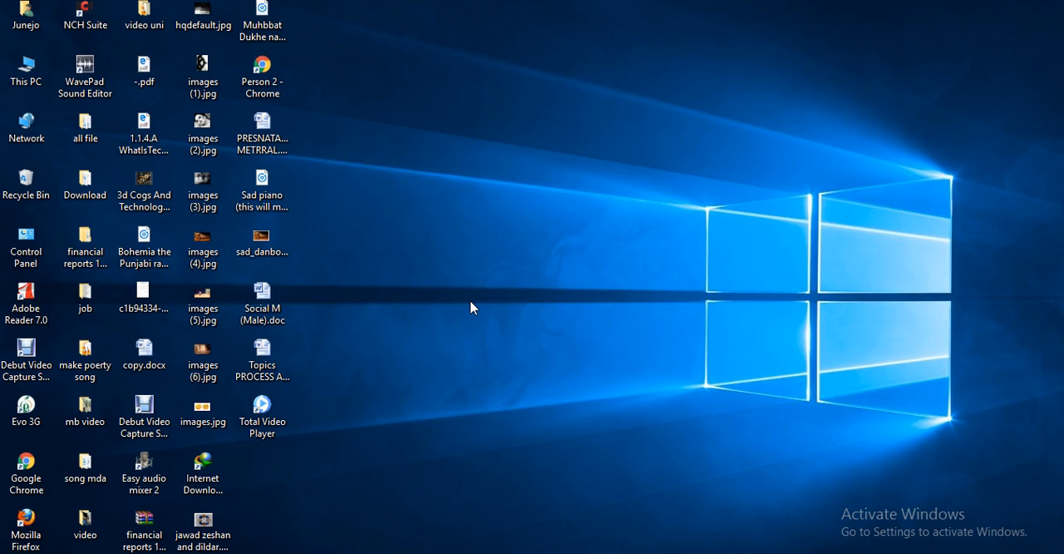
{"action": "mouse_move", "coordinate": [516, 305]}
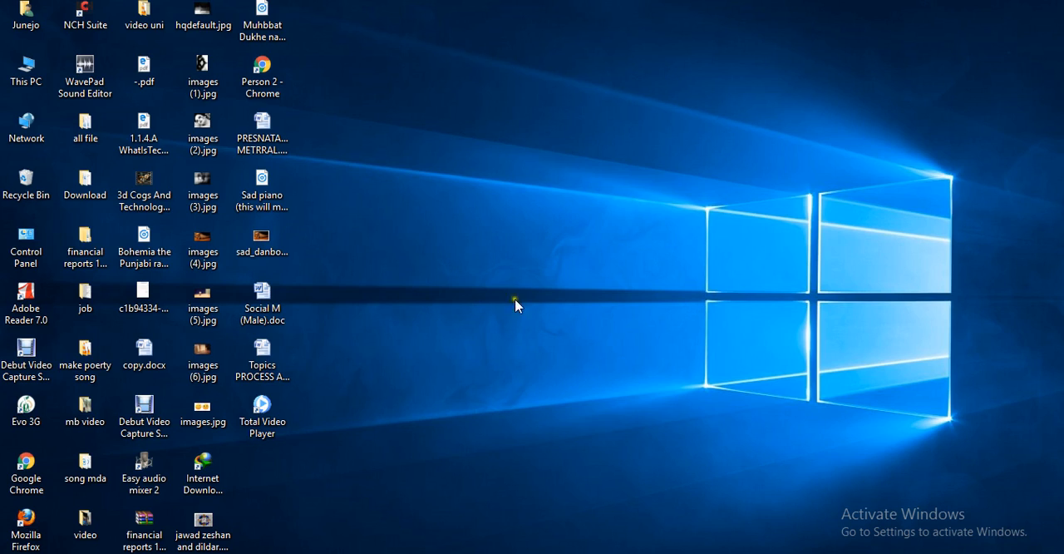
{"action": "mouse_move", "coordinate": [572, 225]}
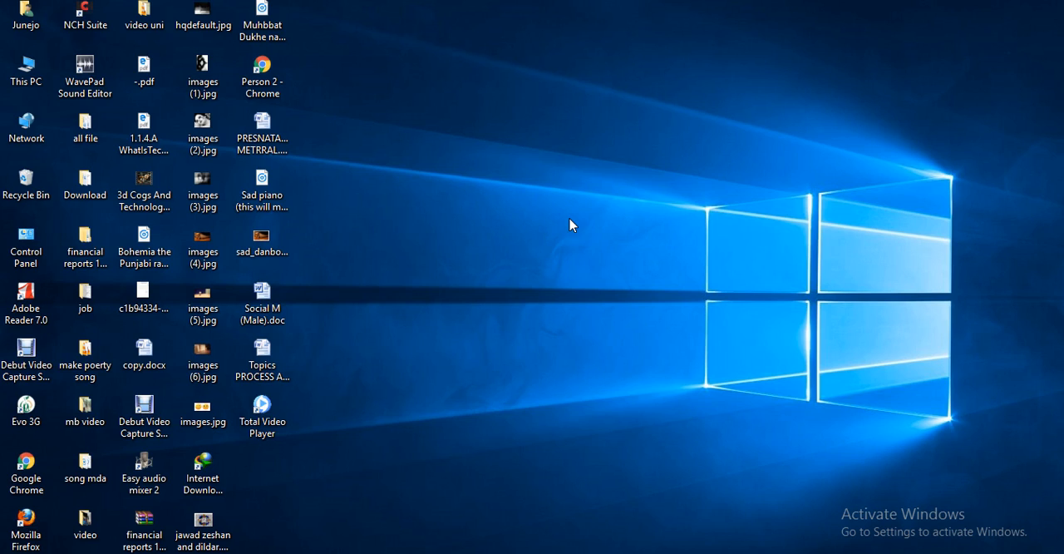
{"action": "mouse_move", "coordinate": [464, 77]}
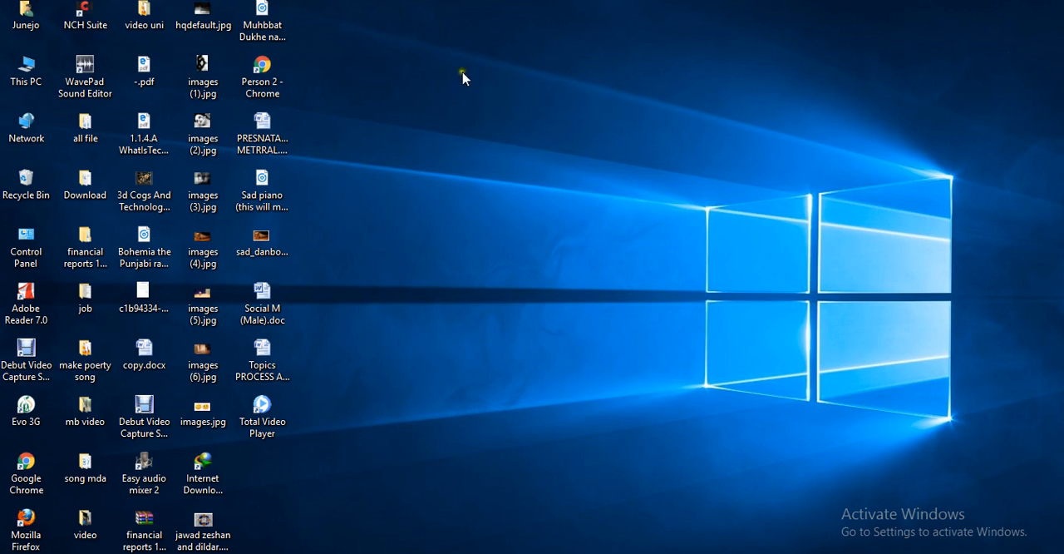
{"action": "left_click", "coordinate": [26, 69]}
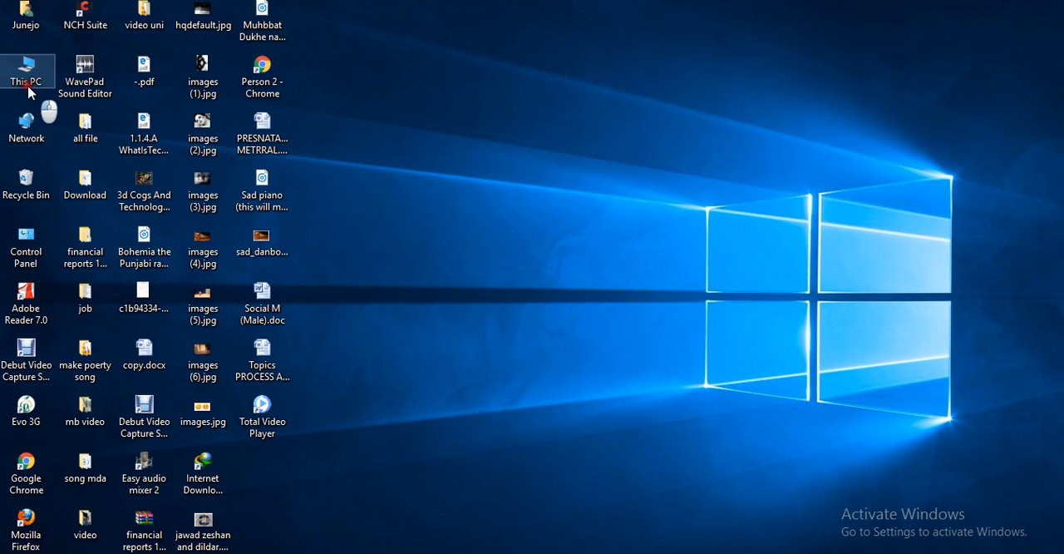
{"action": "double_click", "coordinate": [28, 69]}
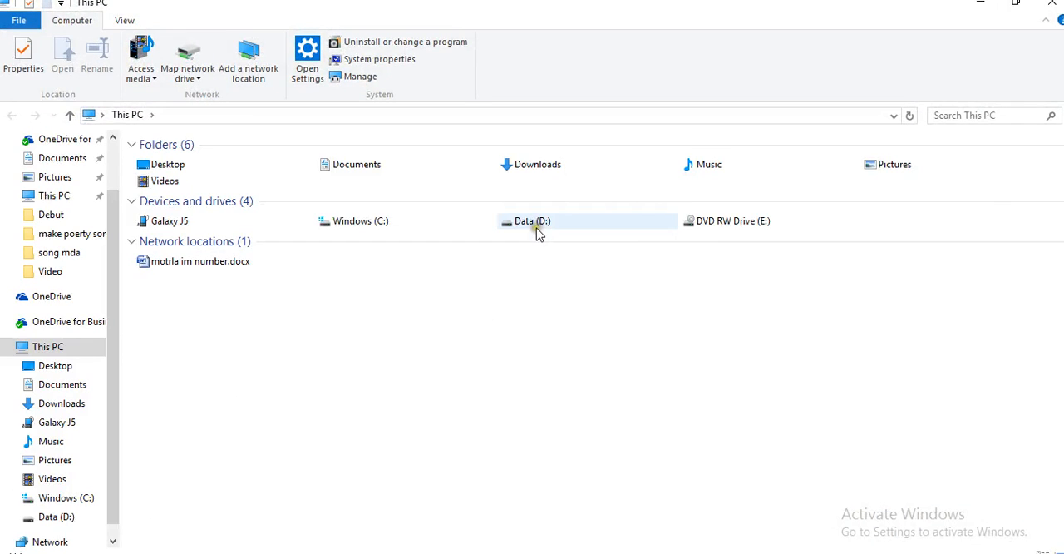
{"action": "double_click", "coordinate": [532, 221]}
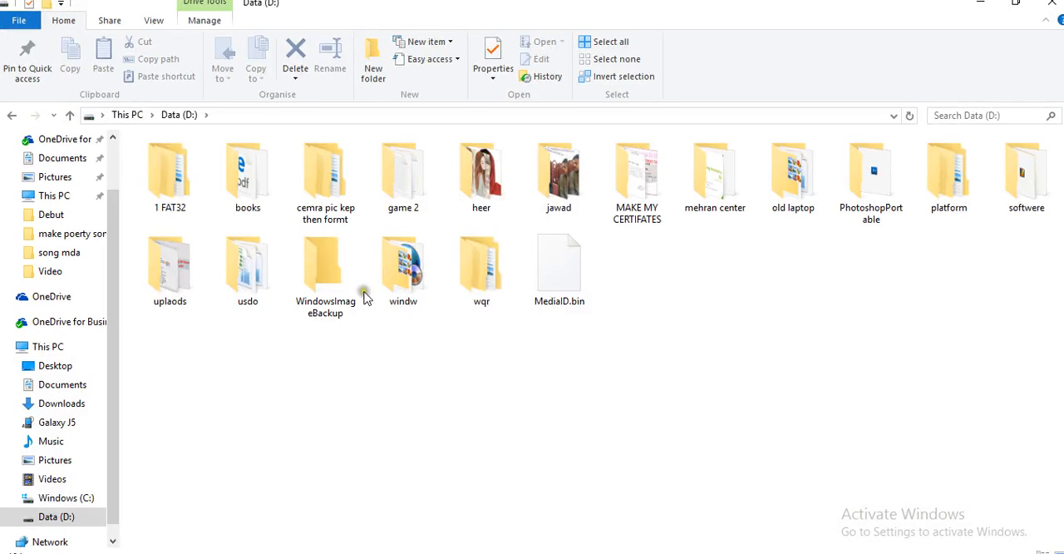
{"action": "double_click", "coordinate": [403, 262]}
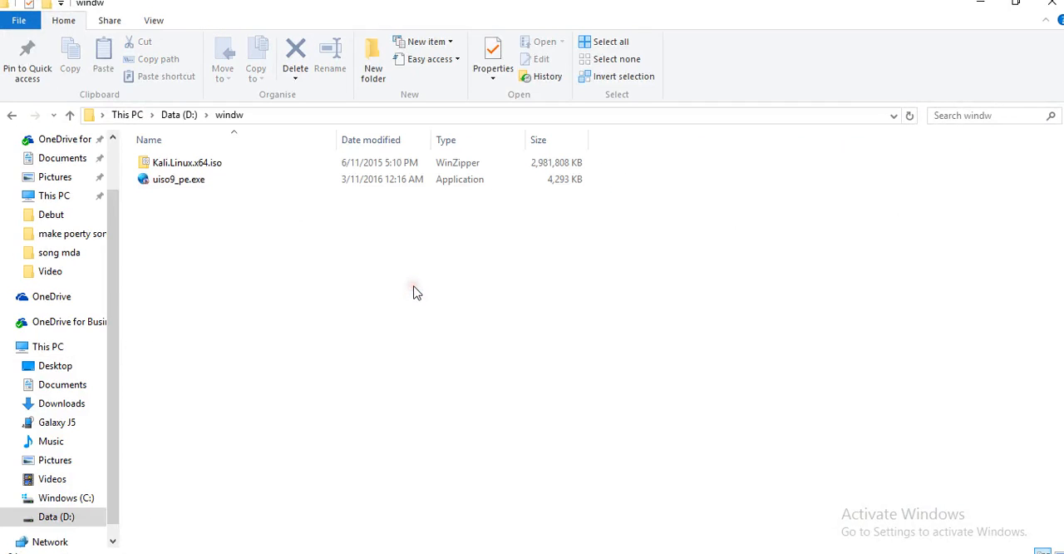
- Select the uiso9_pe.exe installer in the windw folder
{"action": "left_click", "coordinate": [178, 178]}
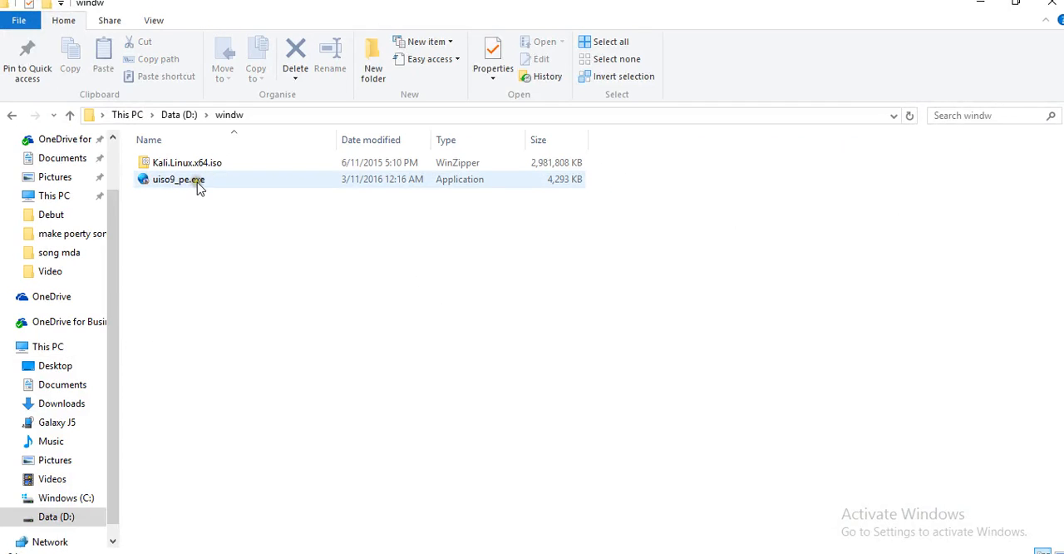
{"action": "mouse_move", "coordinate": [177, 180]}
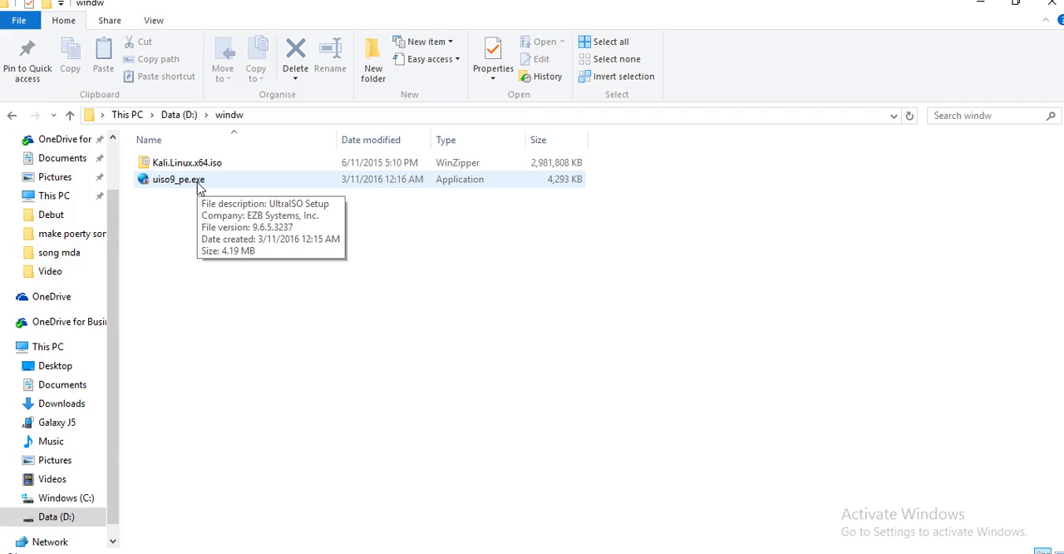
{"action": "left_click", "coordinate": [178, 179]}
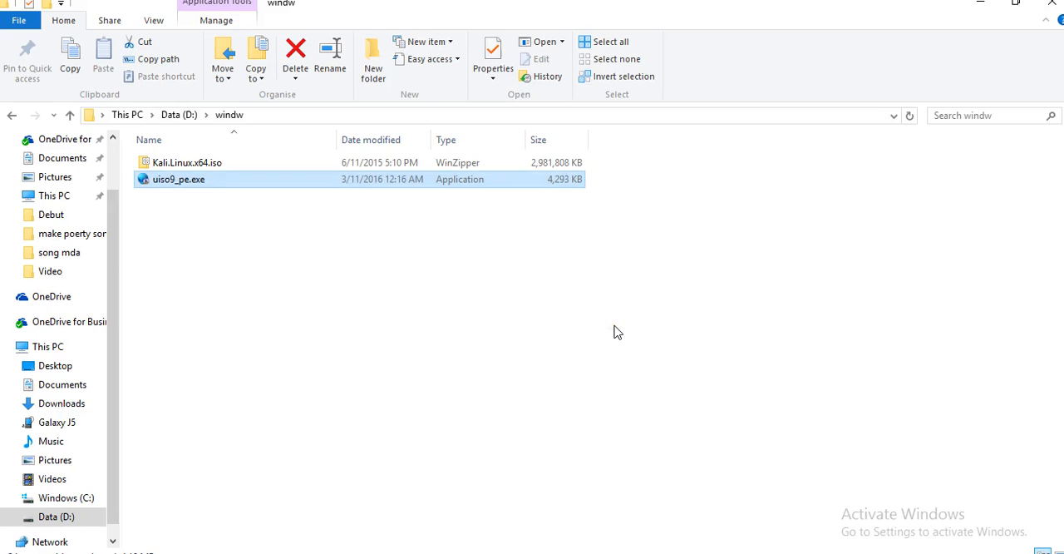
- Run uiso9_pe.exe and accept the UltraISO license agreement
{"action": "double_click", "coordinate": [178, 179]}
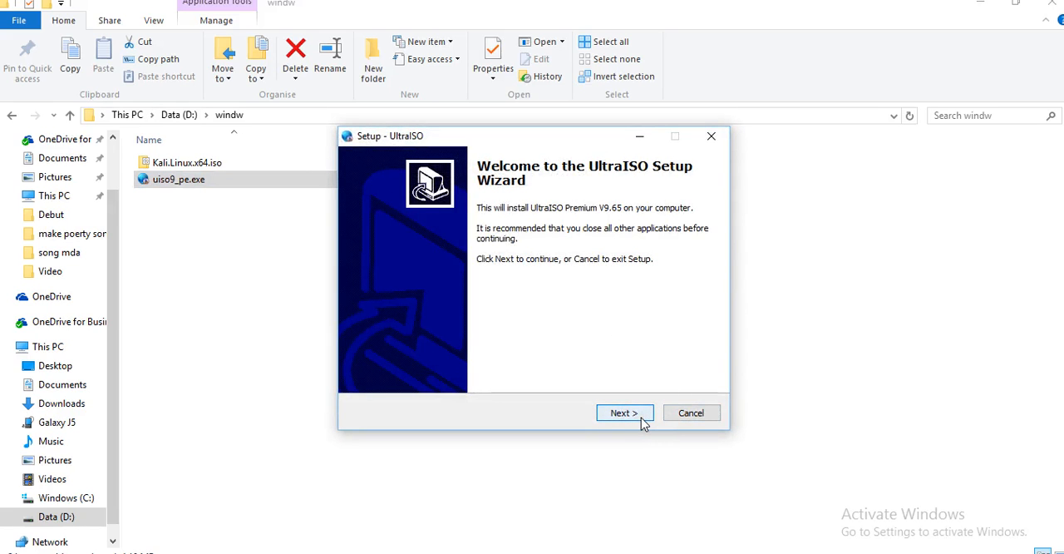
{"action": "left_click", "coordinate": [624, 412]}
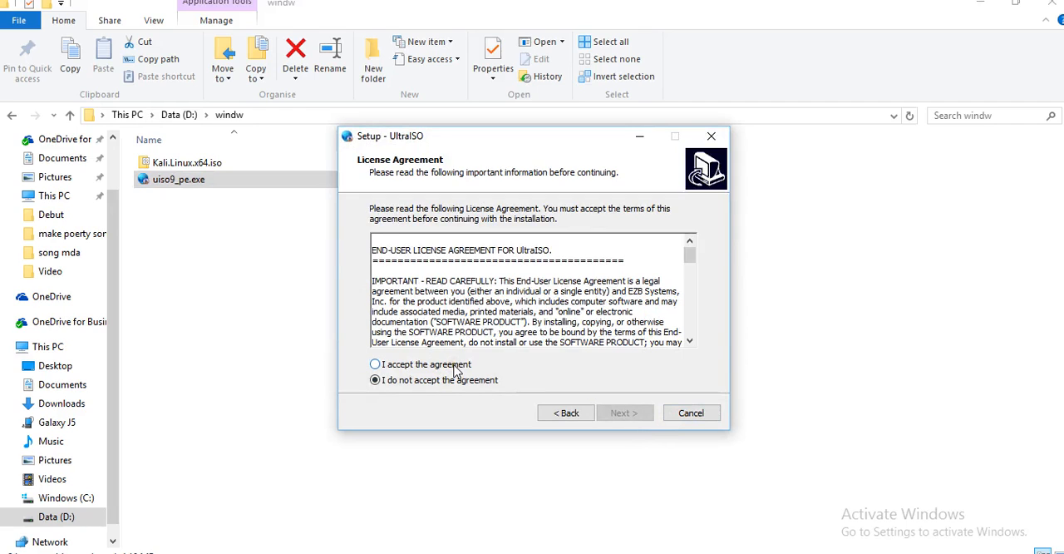
{"action": "left_click", "coordinate": [375, 364]}
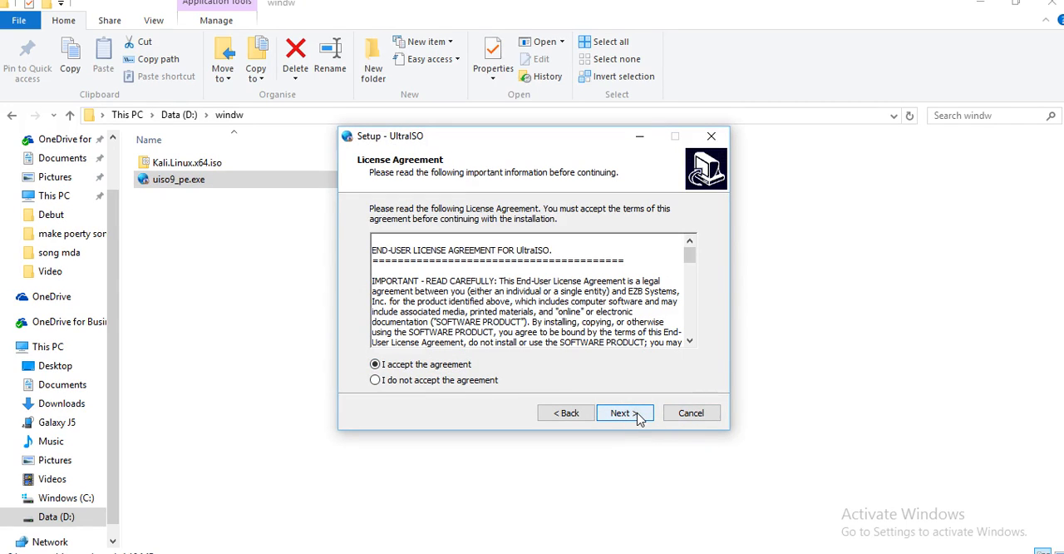
{"action": "left_click", "coordinate": [620, 413]}
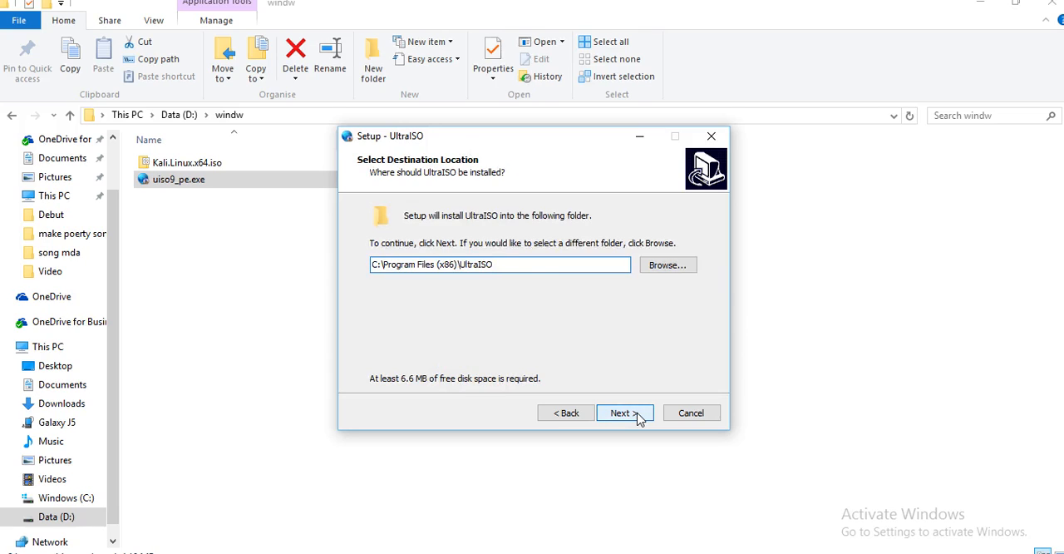
- Install UltraISO with default folders and tasks, and tick View the README file
{"action": "left_click", "coordinate": [621, 412]}
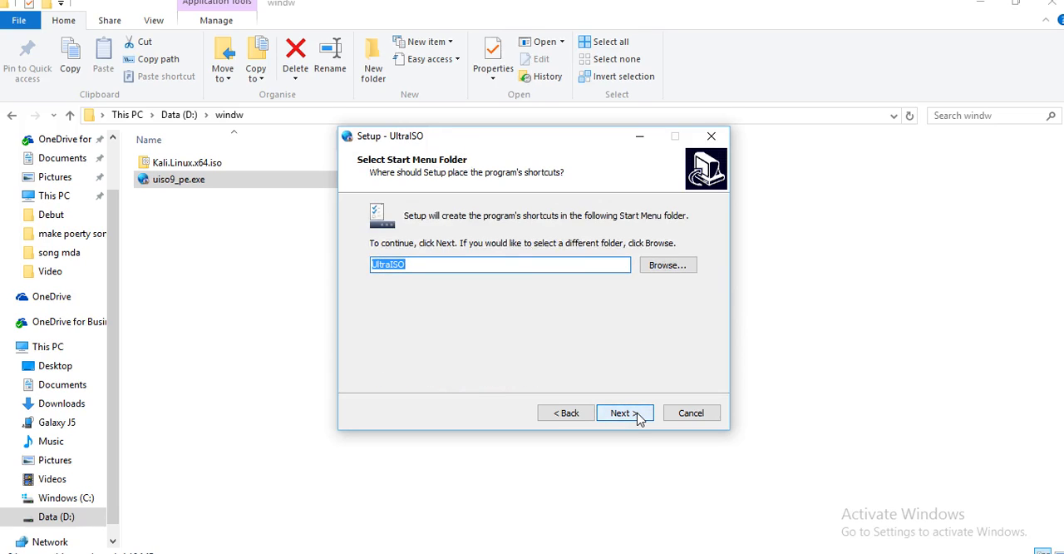
{"action": "left_click", "coordinate": [620, 412]}
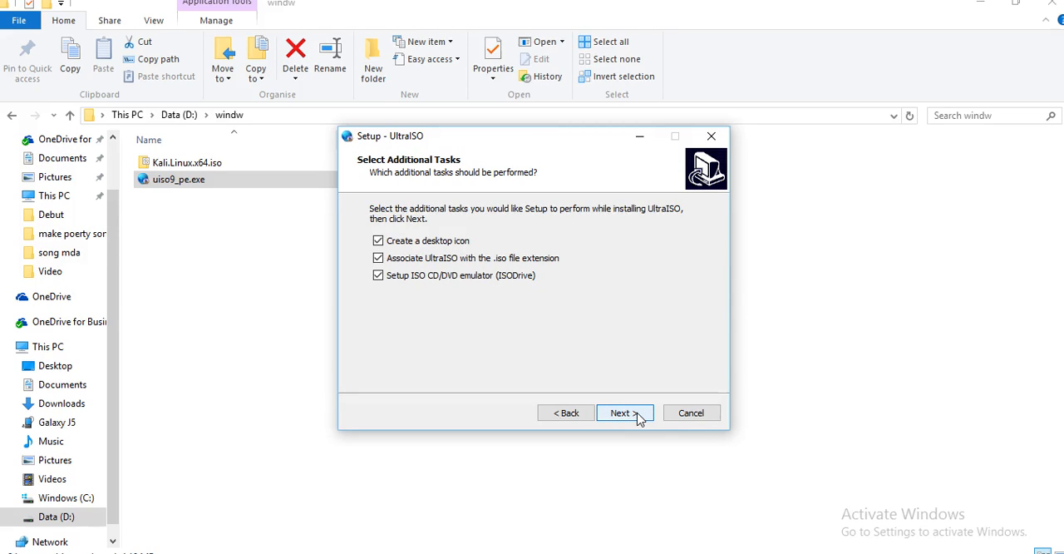
{"action": "left_click", "coordinate": [620, 412]}
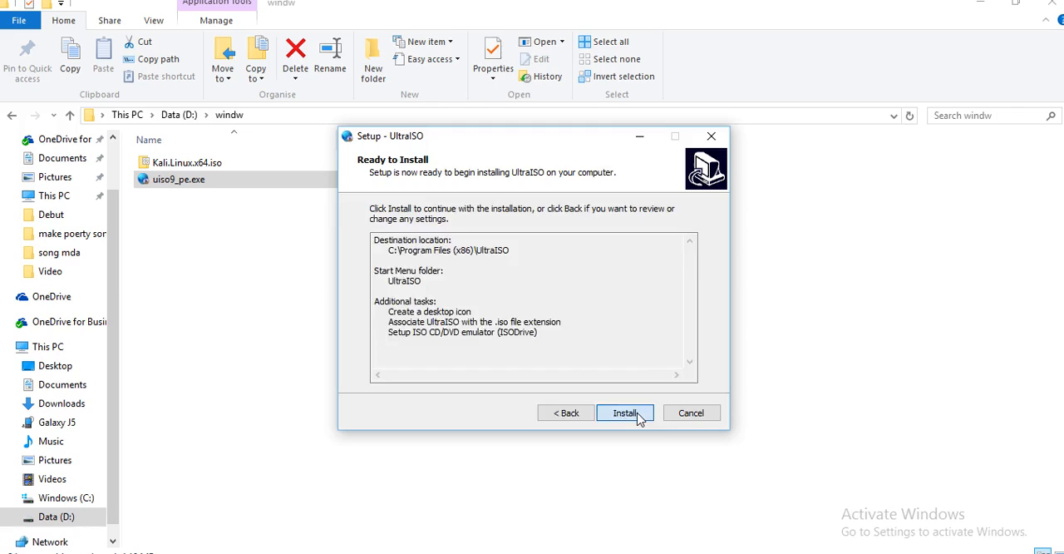
{"action": "left_click", "coordinate": [625, 412]}
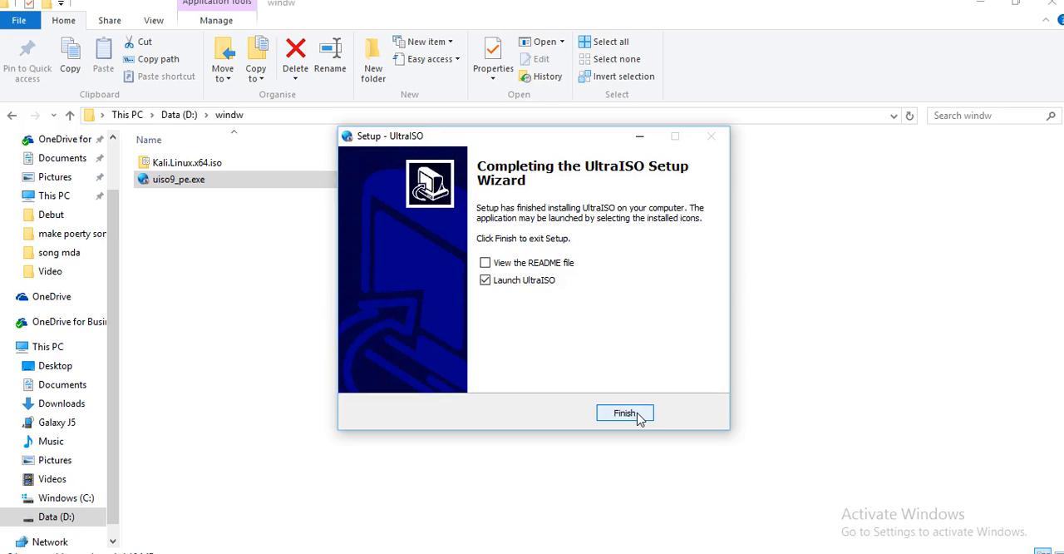
{"action": "left_click", "coordinate": [485, 262]}
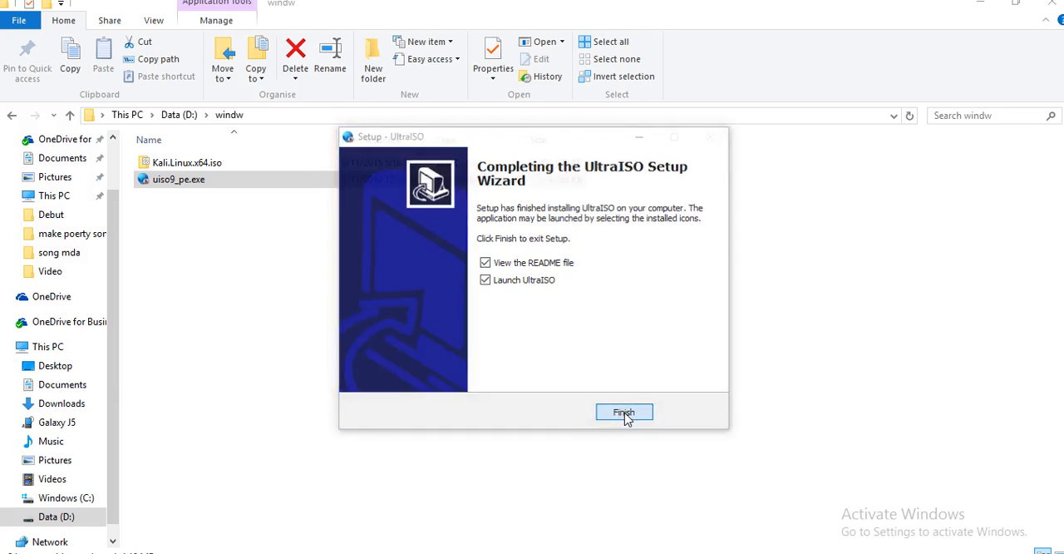
- Finish setup, launch UltraISO and choose Continue to Try as an unregistered trial
{"action": "left_click", "coordinate": [624, 412]}
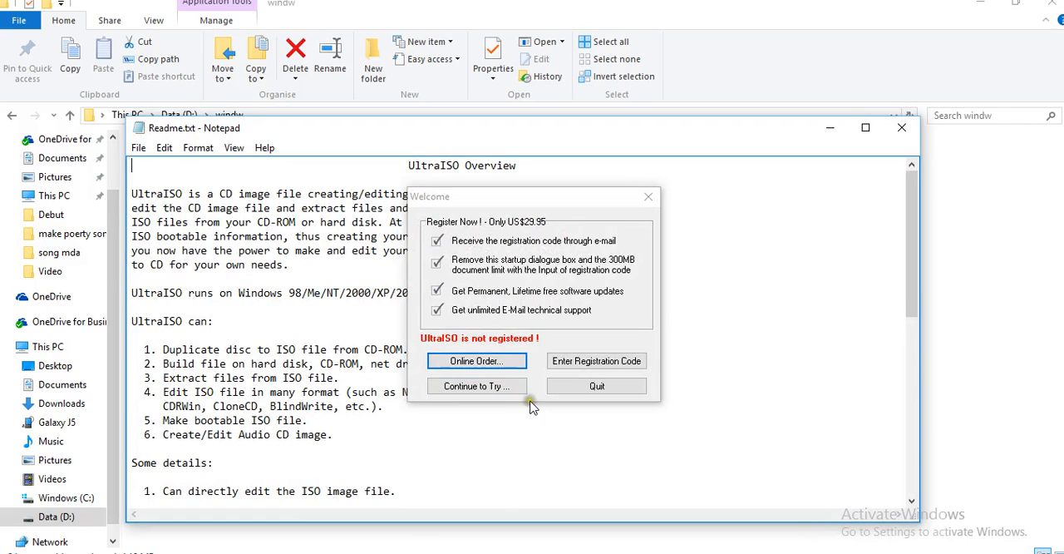
{"action": "mouse_move", "coordinate": [597, 386]}
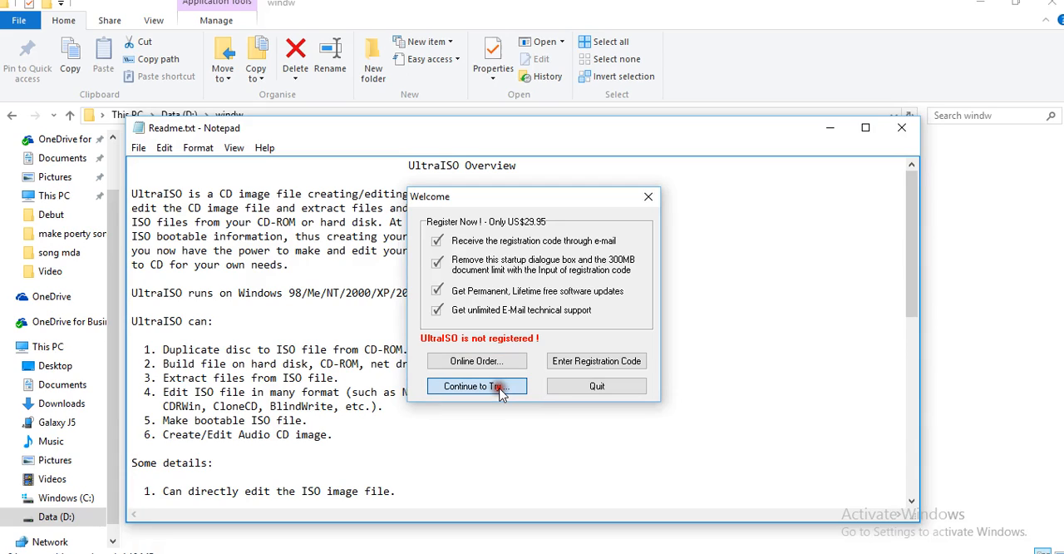
{"action": "left_click", "coordinate": [476, 386]}
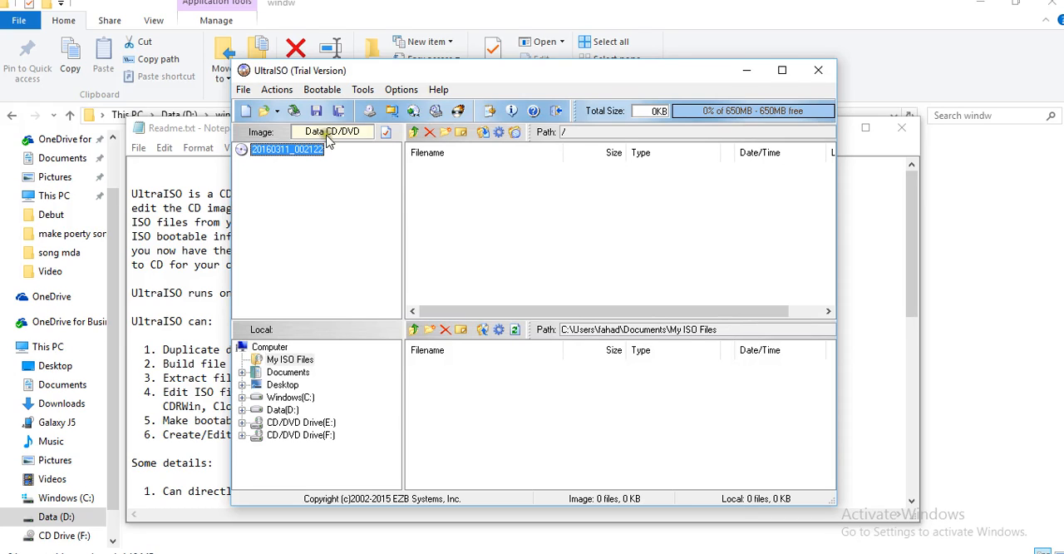
{"action": "mouse_move", "coordinate": [436, 110]}
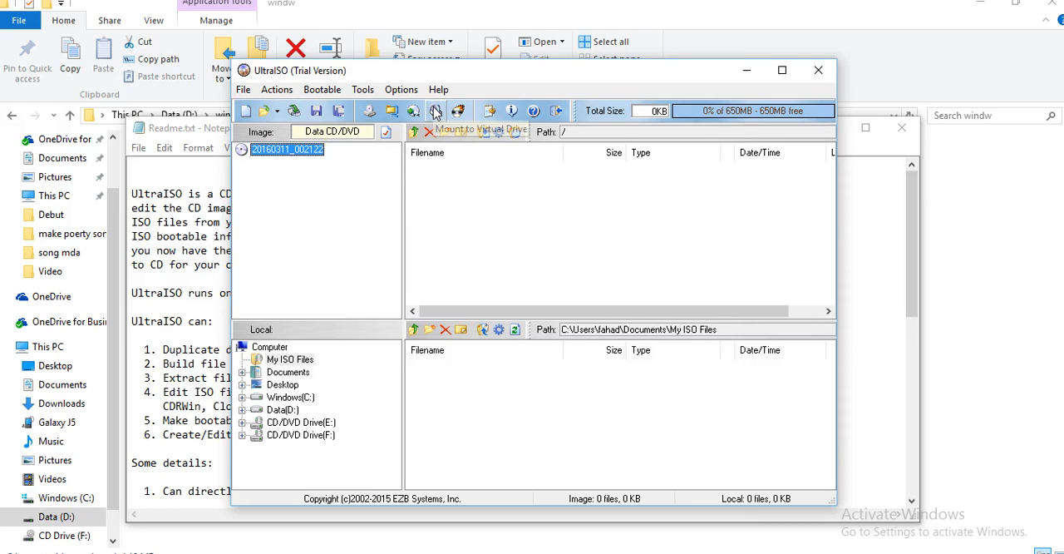
{"action": "mouse_move", "coordinate": [436, 110]}
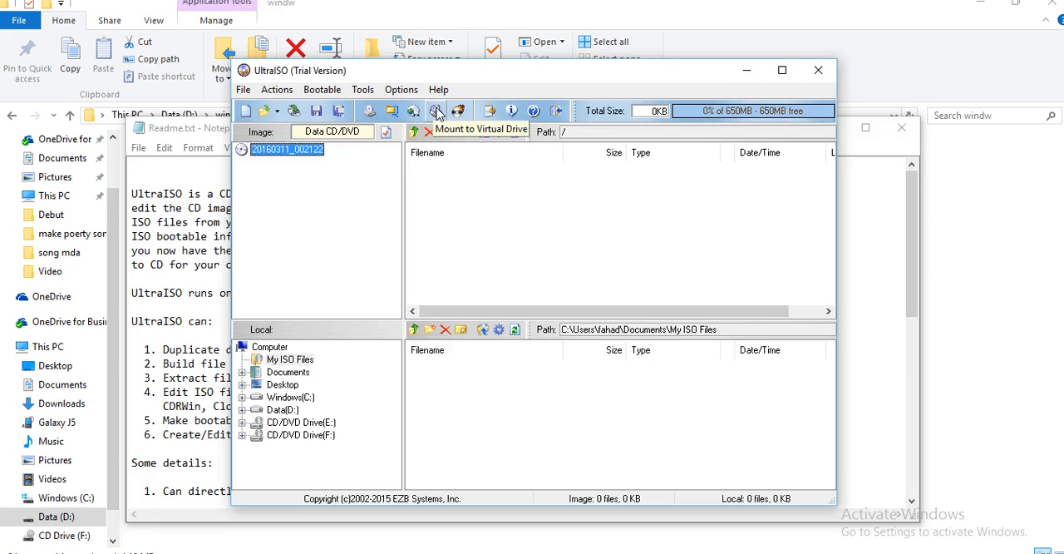
- Bring up the Mount to Virtual Drive dialog from the UltraISO toolbar
{"action": "left_click", "coordinate": [436, 110]}
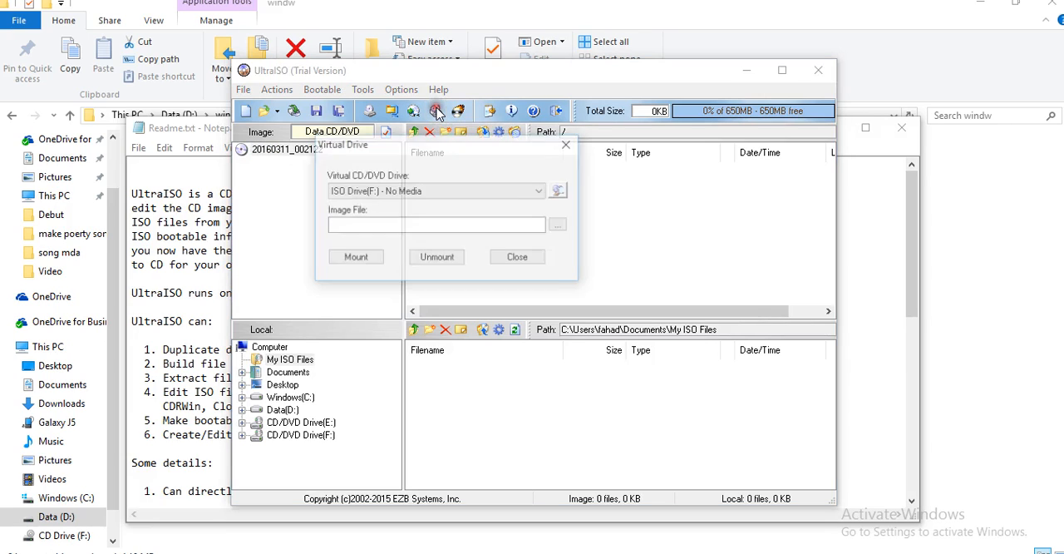